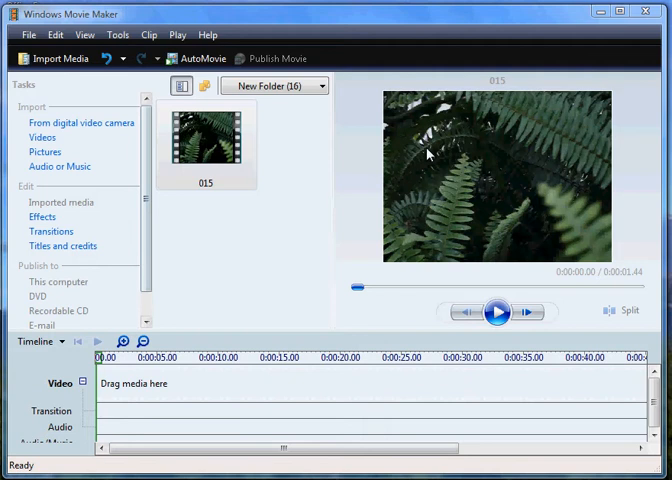
mouse_move(378, 74)
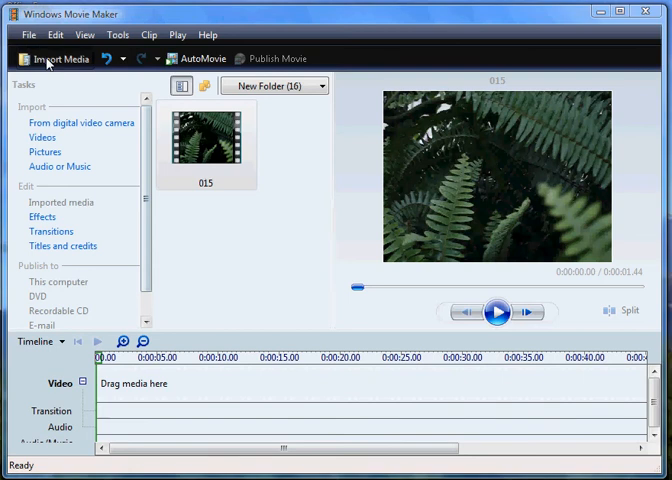
Drag clip 015 from the collection onto the video track as the first clip.
click(56, 58)
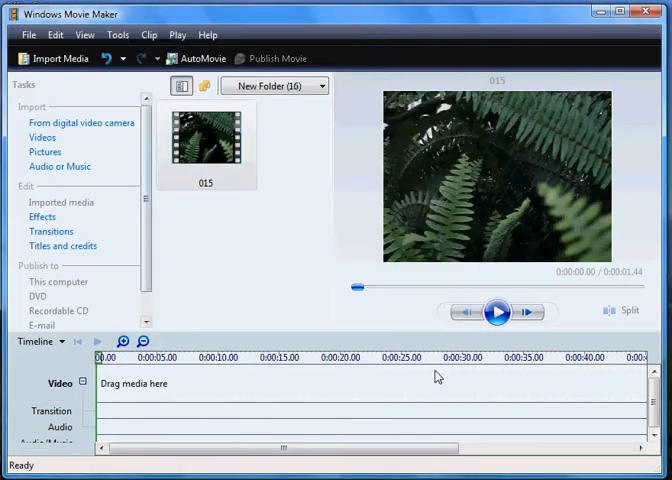
mouse_move(208, 140)
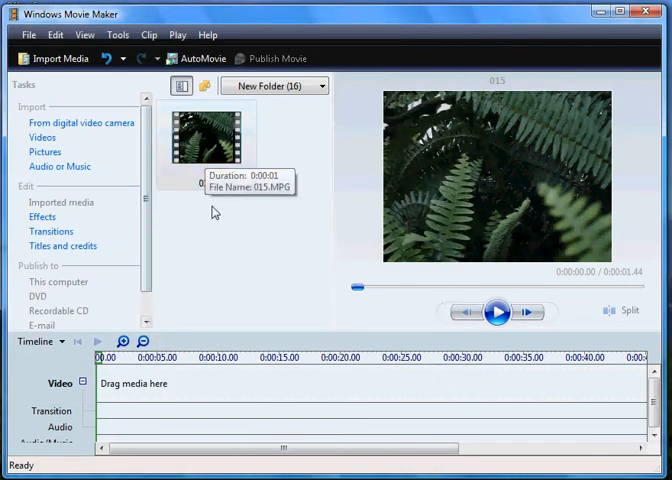
mouse_move(220, 256)
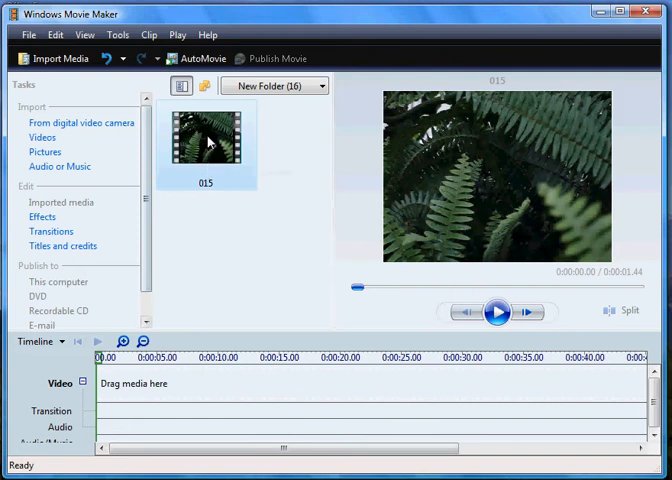
mouse_move(262, 352)
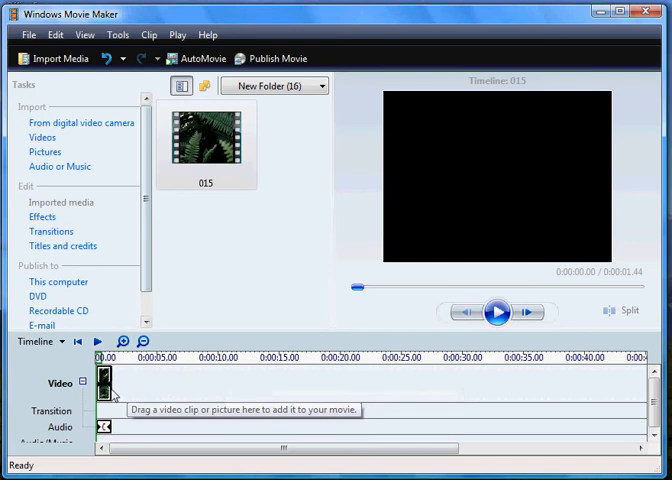
drag(206, 144, 120, 384)
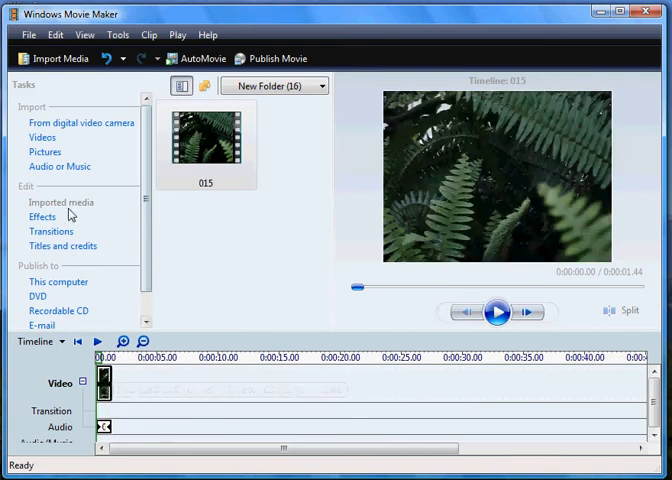
Add a 'hello' title clip at the beginning of the timeline, ahead of clip 015.
click(62, 246)
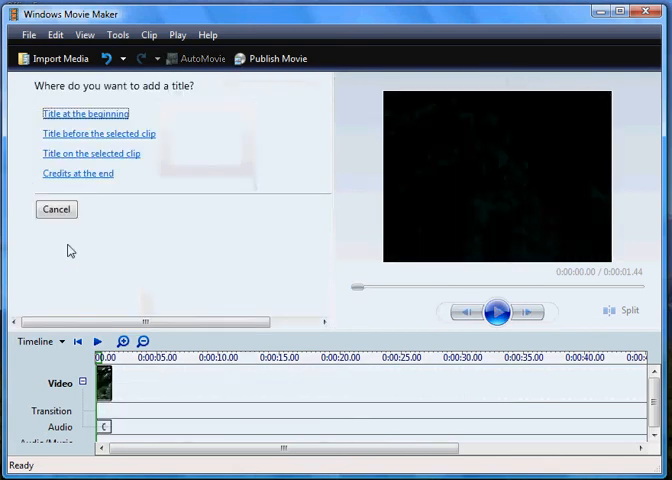
click(74, 112)
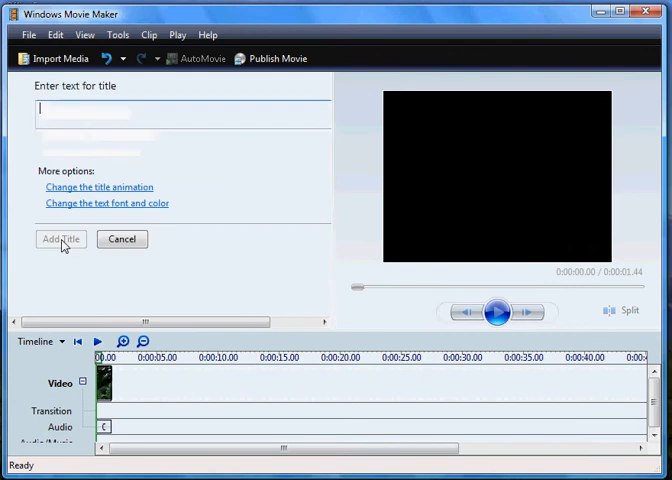
text(h)
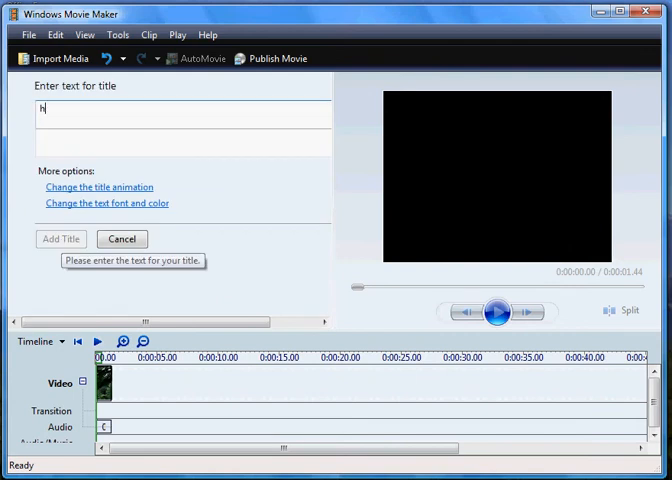
text(ello)
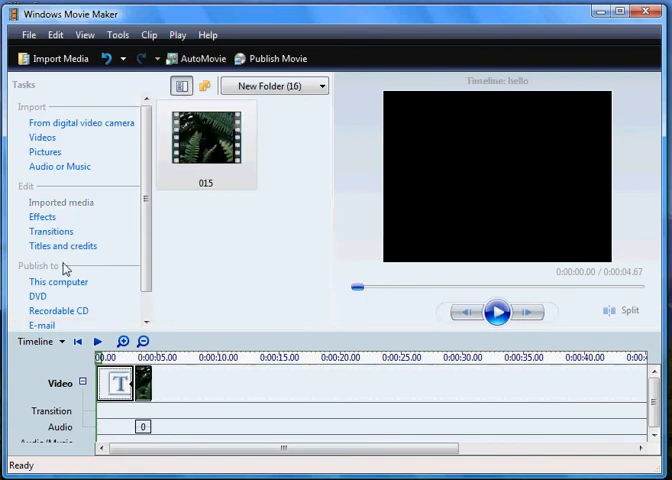
click(114, 384)
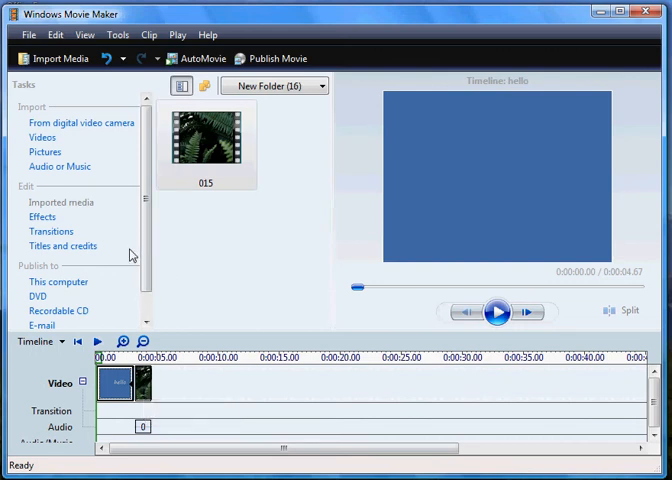
mouse_move(62, 246)
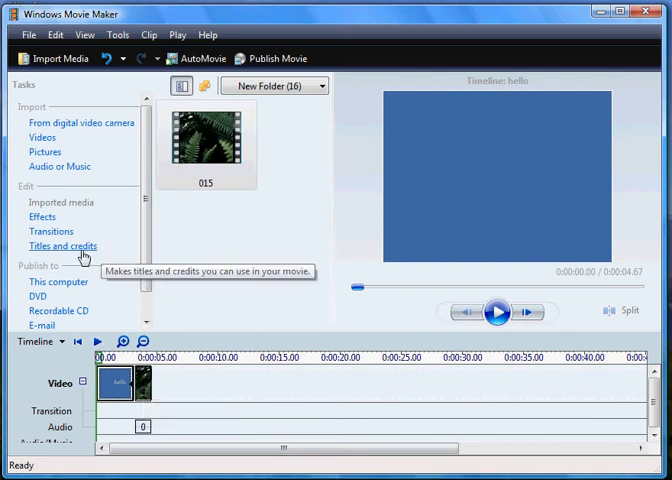
Add 'the end' credits after clip 015, previewing the animation before adding.
click(64, 246)
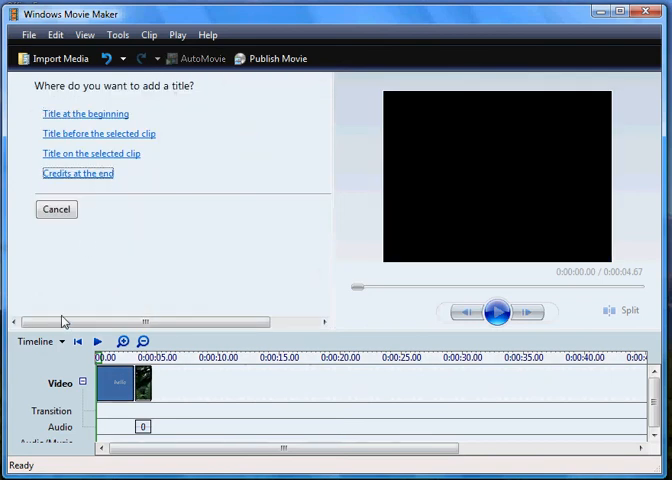
click(76, 172)
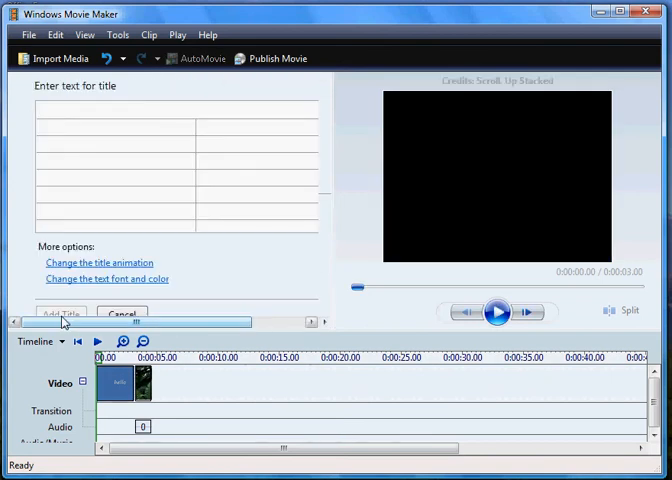
text(the en)
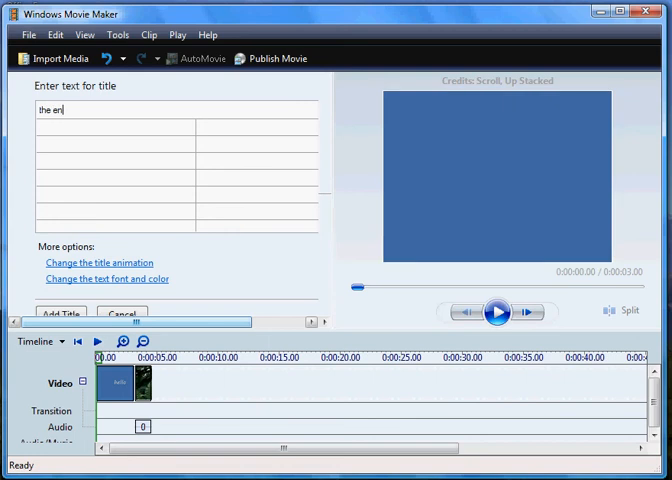
text(d)
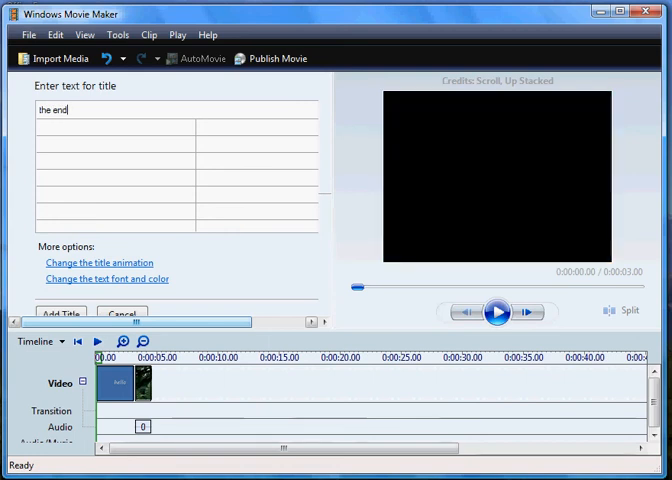
click(496, 312)
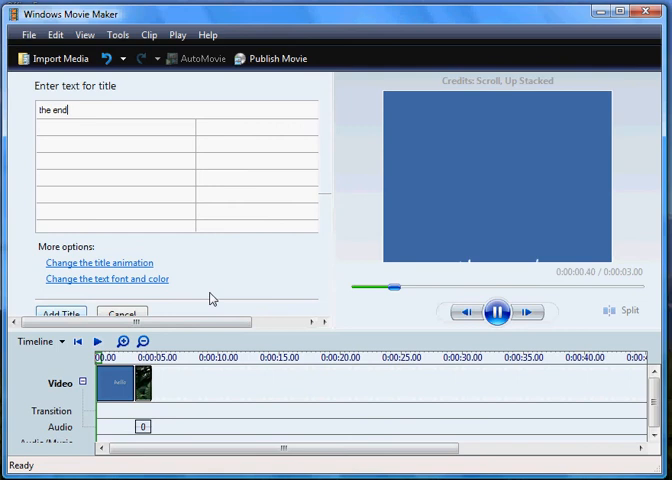
click(60, 314)
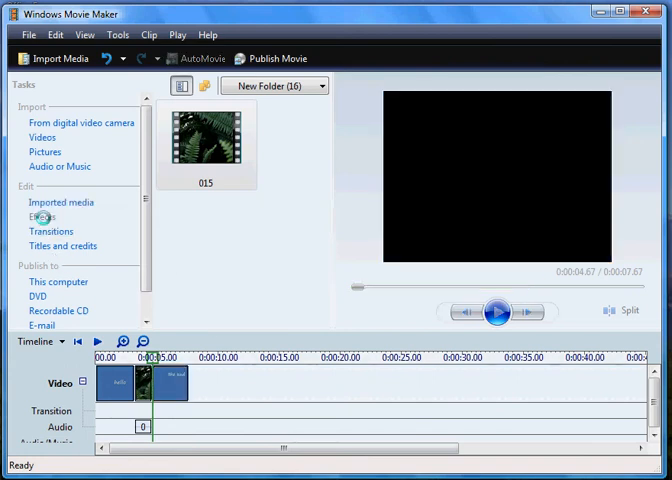
Show the video effects catalogue and scroll down to the fade effects.
click(42, 216)
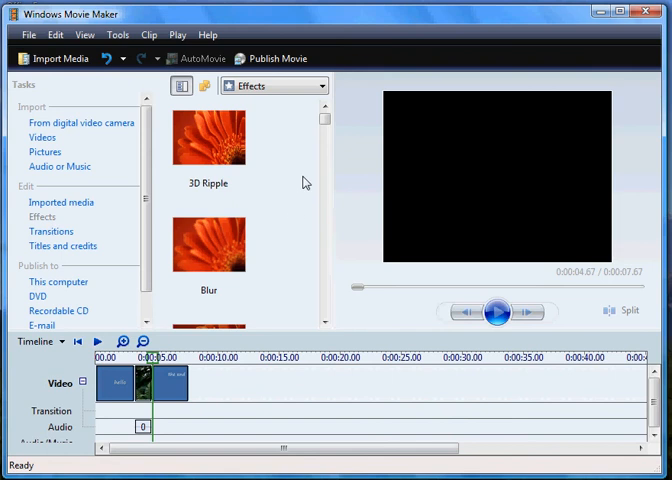
scroll(down, 3)
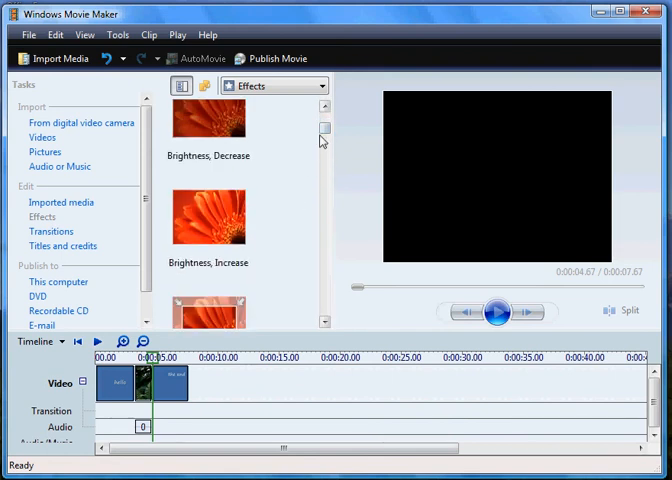
scroll(down, 3)
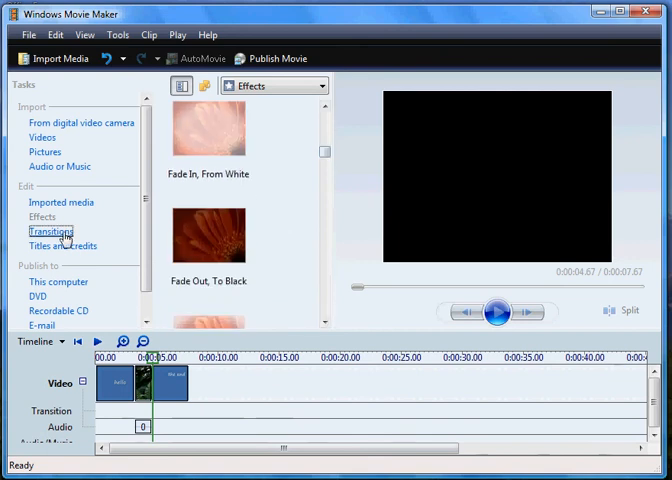
Apply a bars transition to the 'hello' title clip and rewind to the movie's start.
click(46, 232)
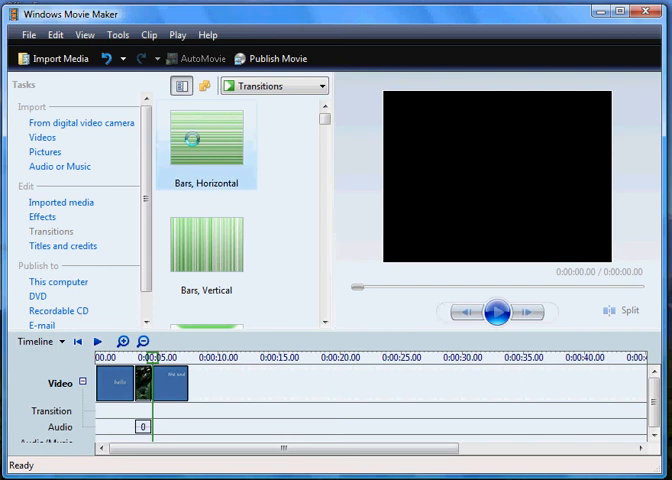
click(496, 312)
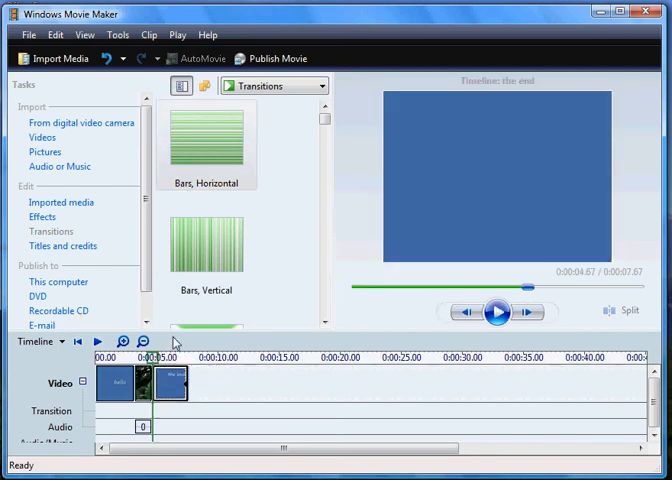
click(208, 244)
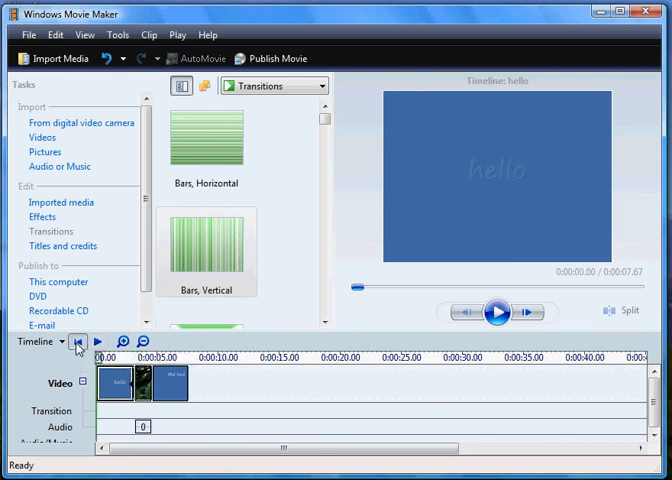
mouse_move(496, 312)
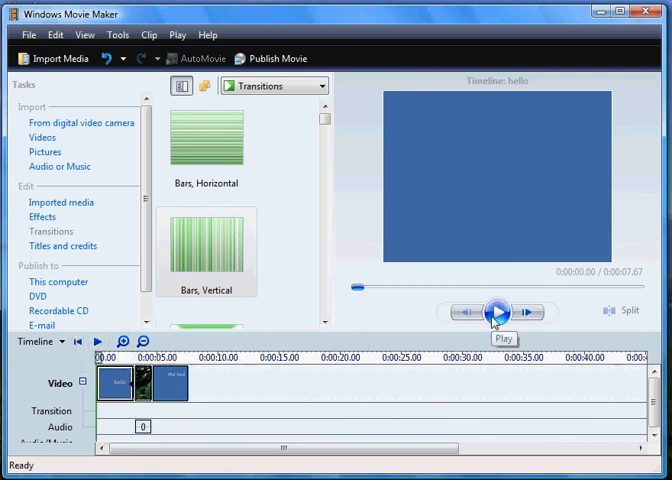
Play the movie through to the 'the end' credits, then stop playback.
click(494, 312)
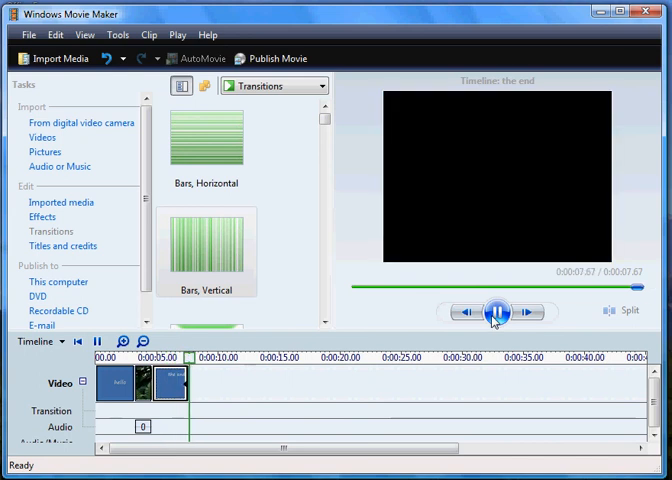
click(492, 312)
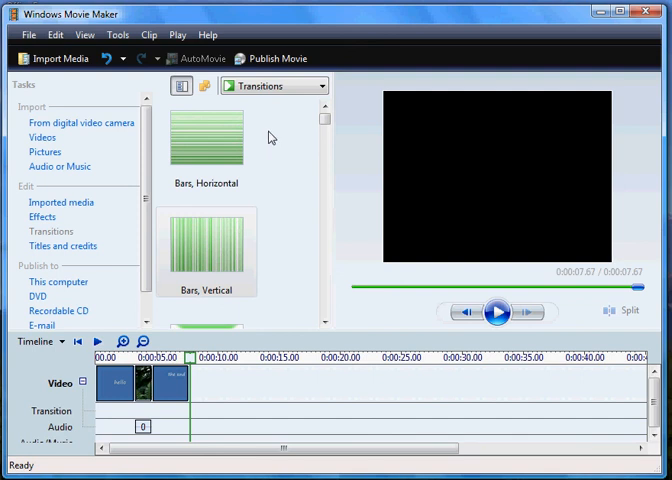
mouse_move(296, 206)
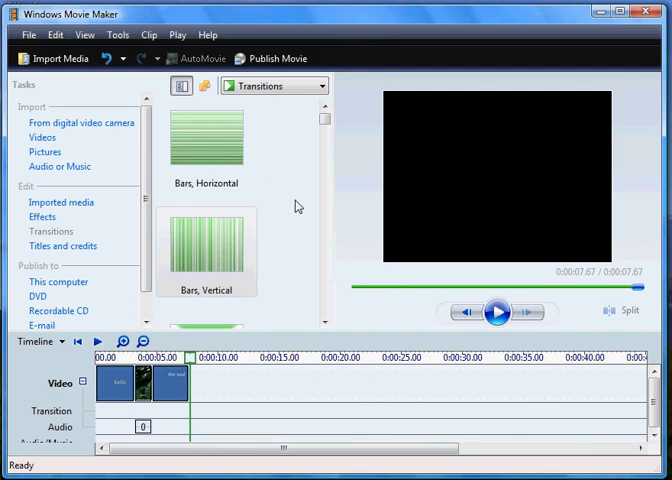